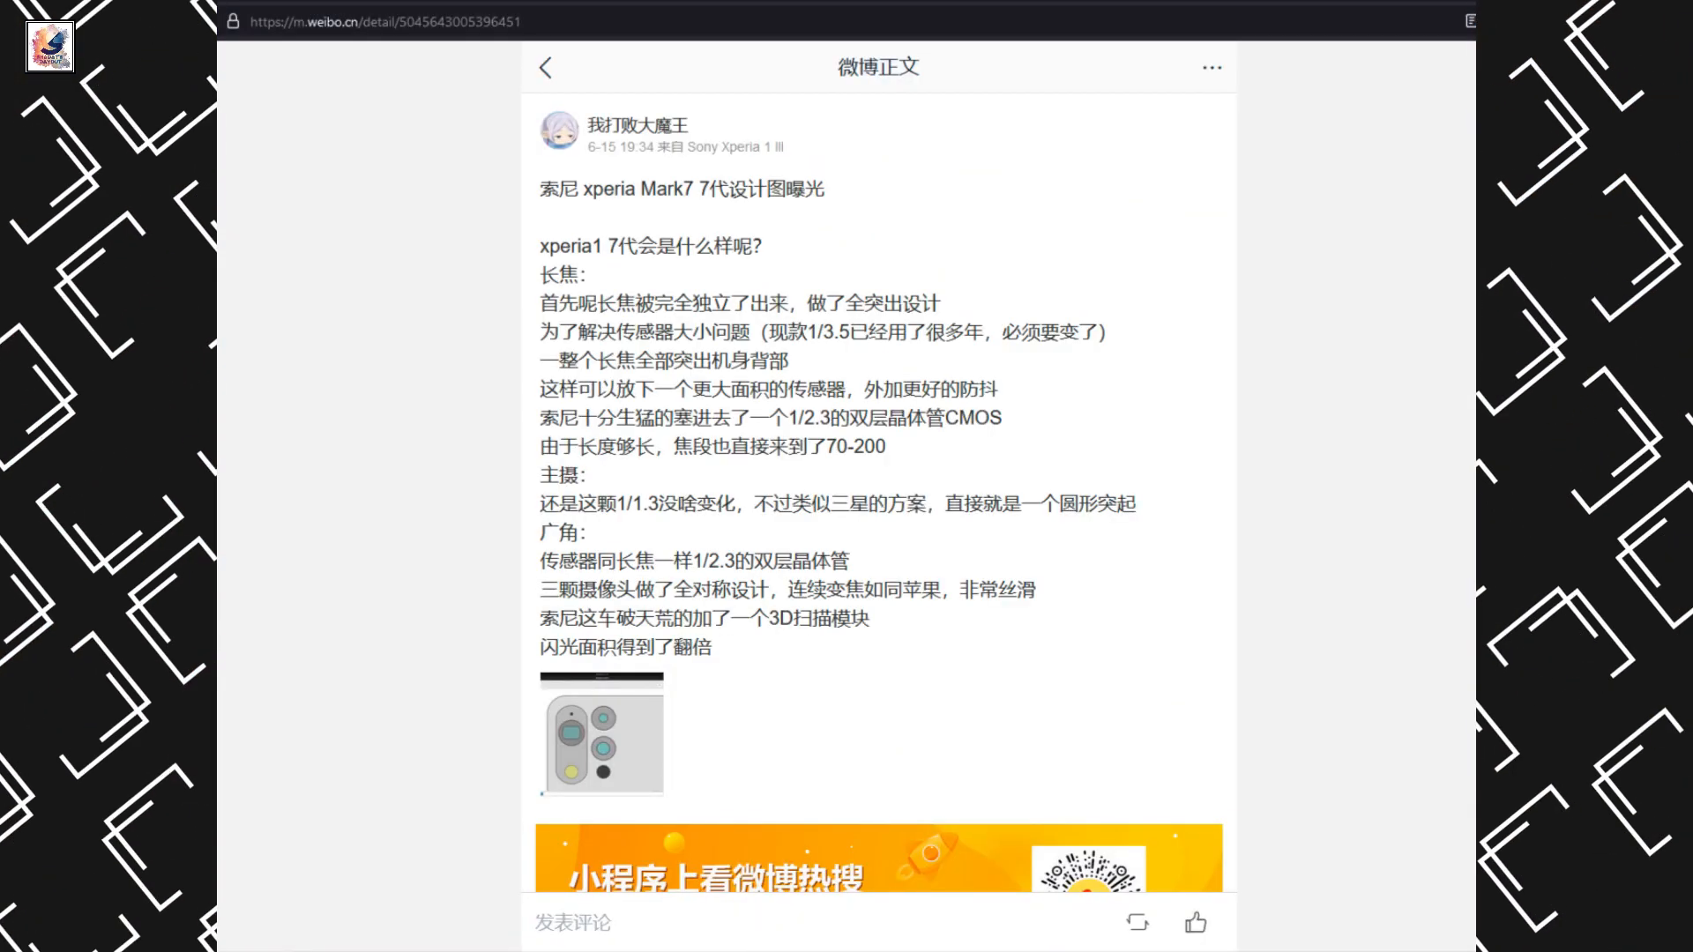
left_click(603, 747)
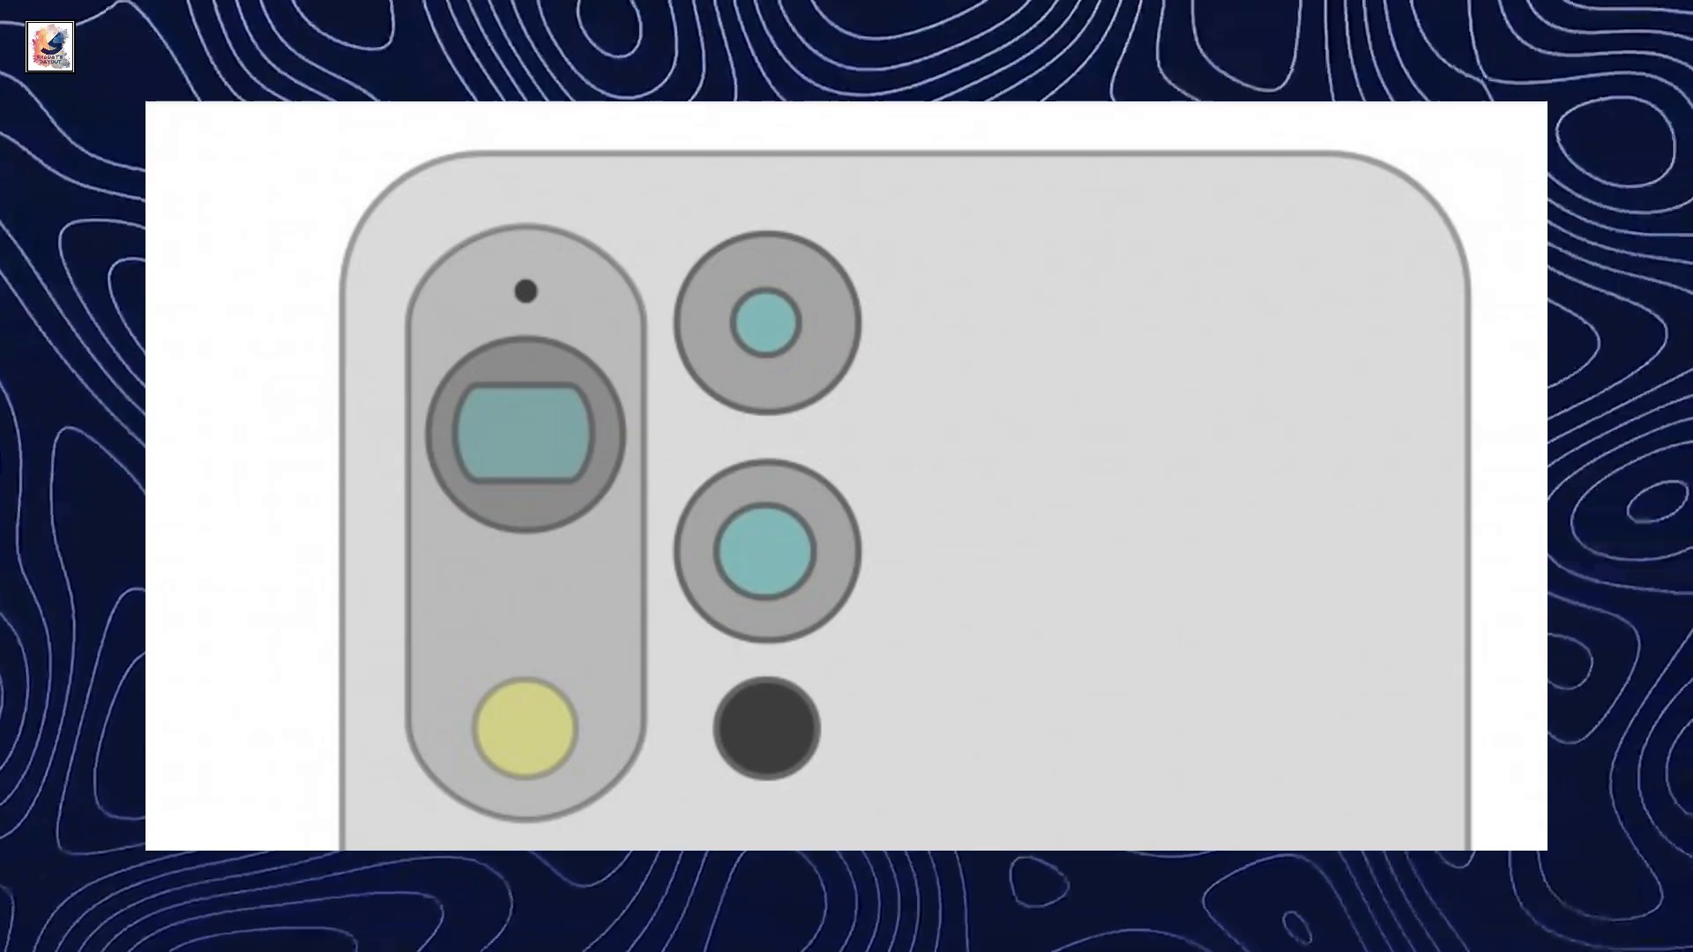